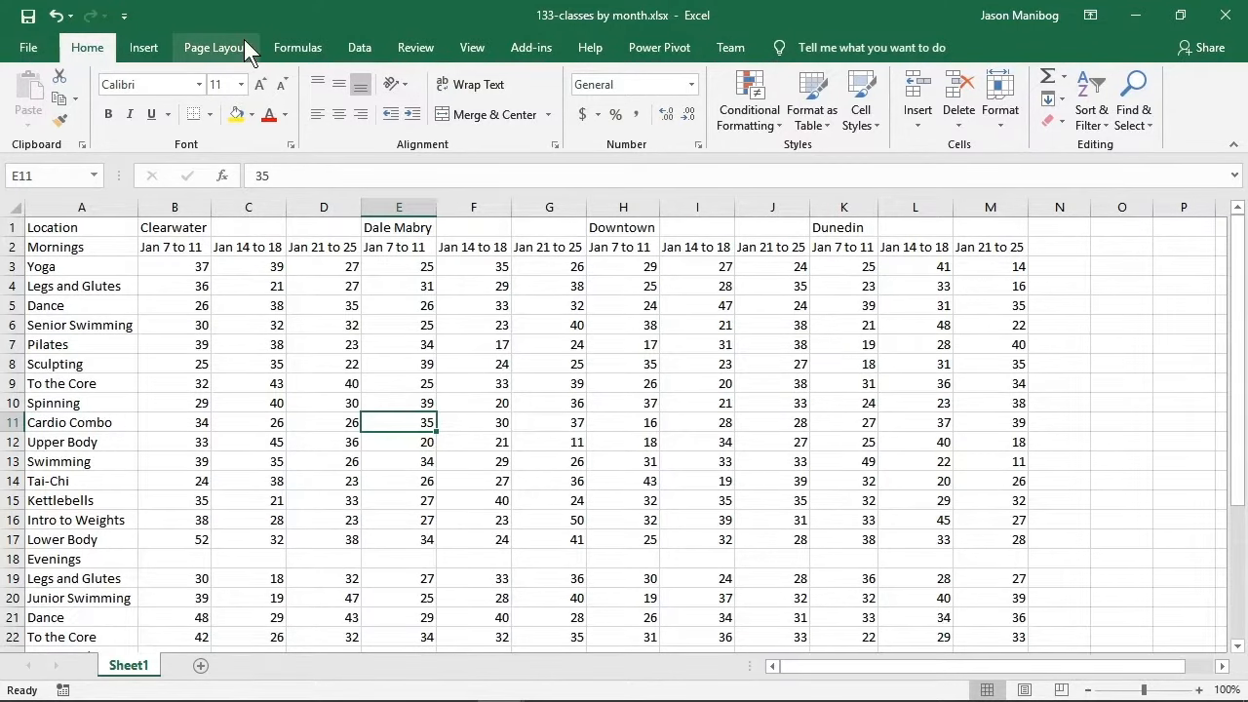
# - Bring up the worksheet's Page Setup settings from the Page Layout ribbon
pyautogui.click(215, 47)
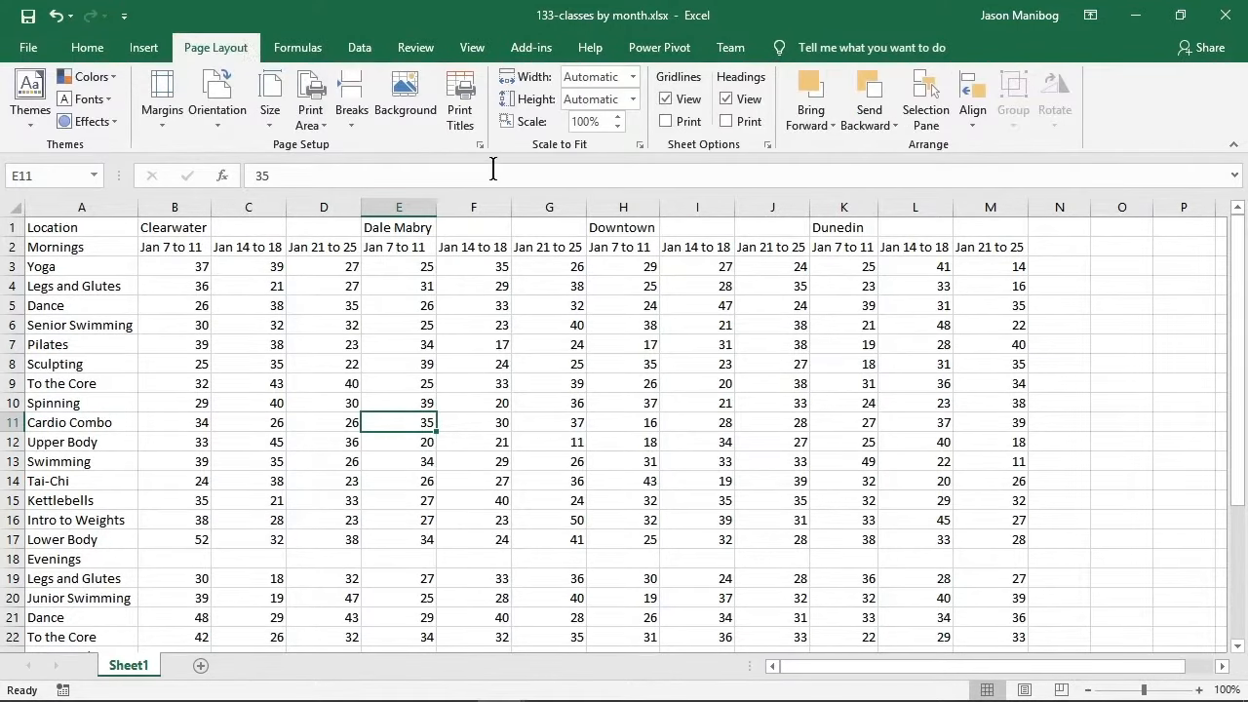
pyautogui.click(479, 144)
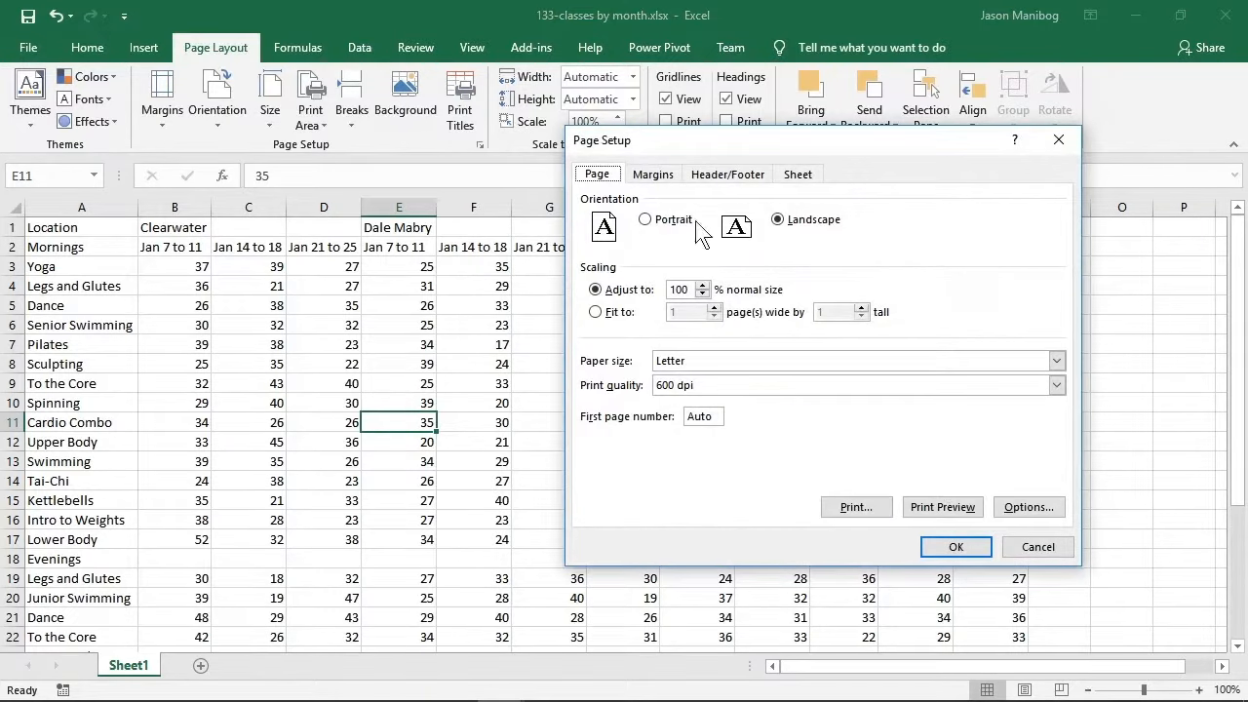
# - Set the header to the preset file name 133-classes by month.xlsx
pyautogui.click(725, 173)
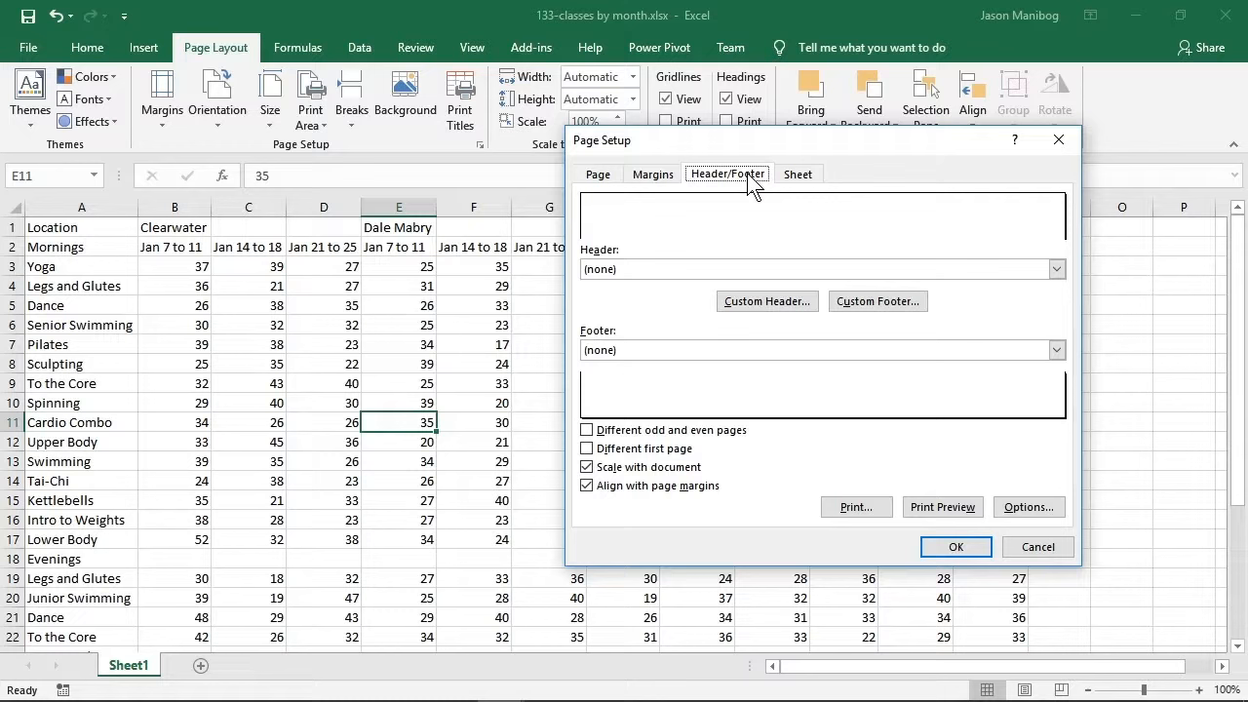
pyautogui.click(1057, 269)
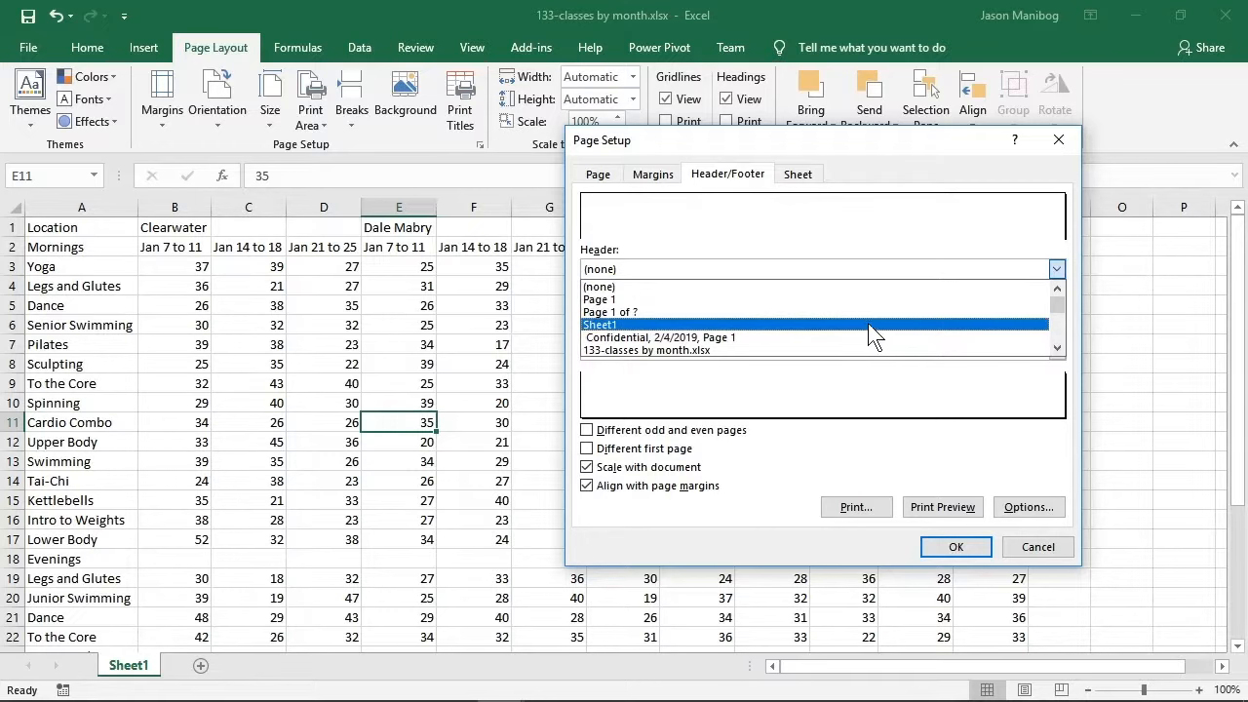
pyautogui.click(647, 349)
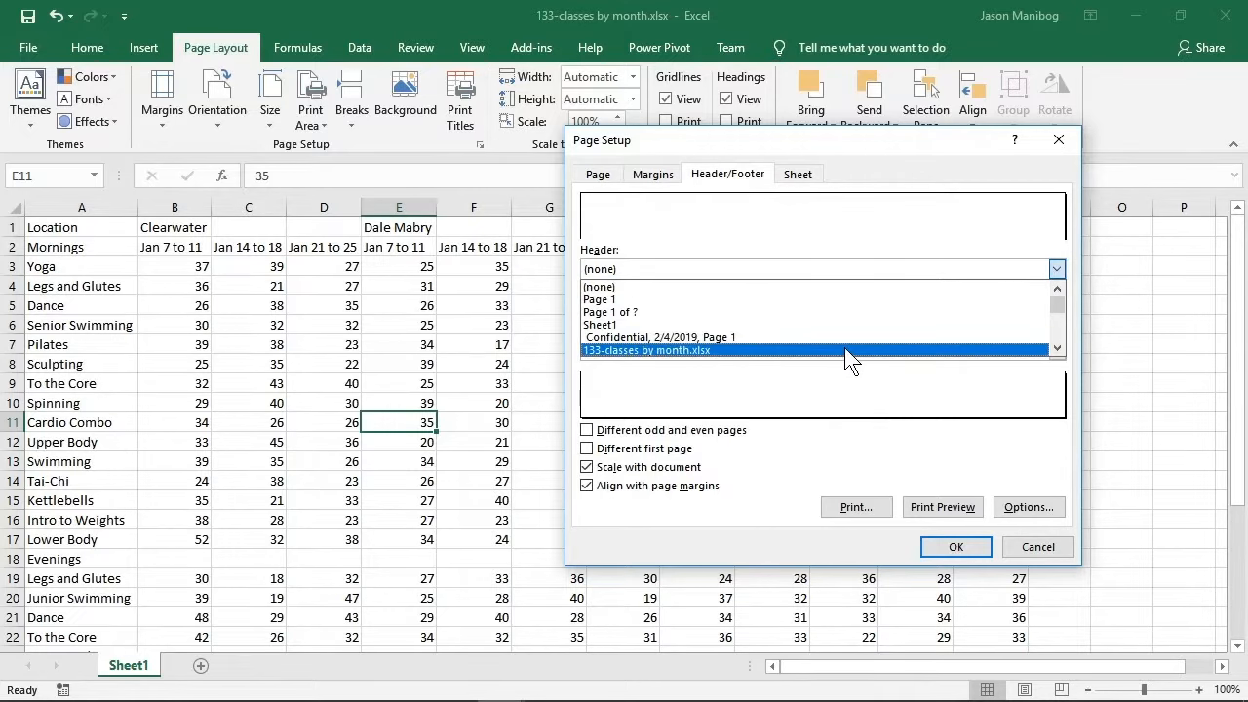
pyautogui.click(646, 349)
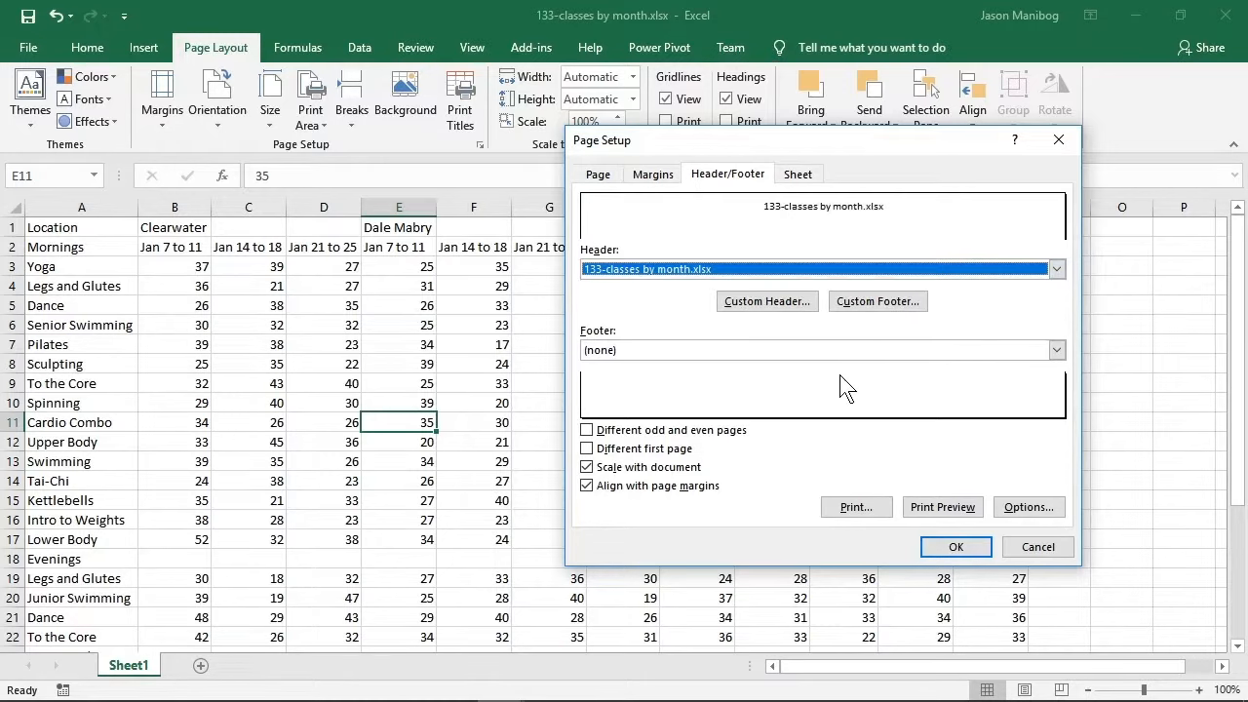
# - Build a custom footer with the date in the left section and page number in the center
pyautogui.click(877, 300)
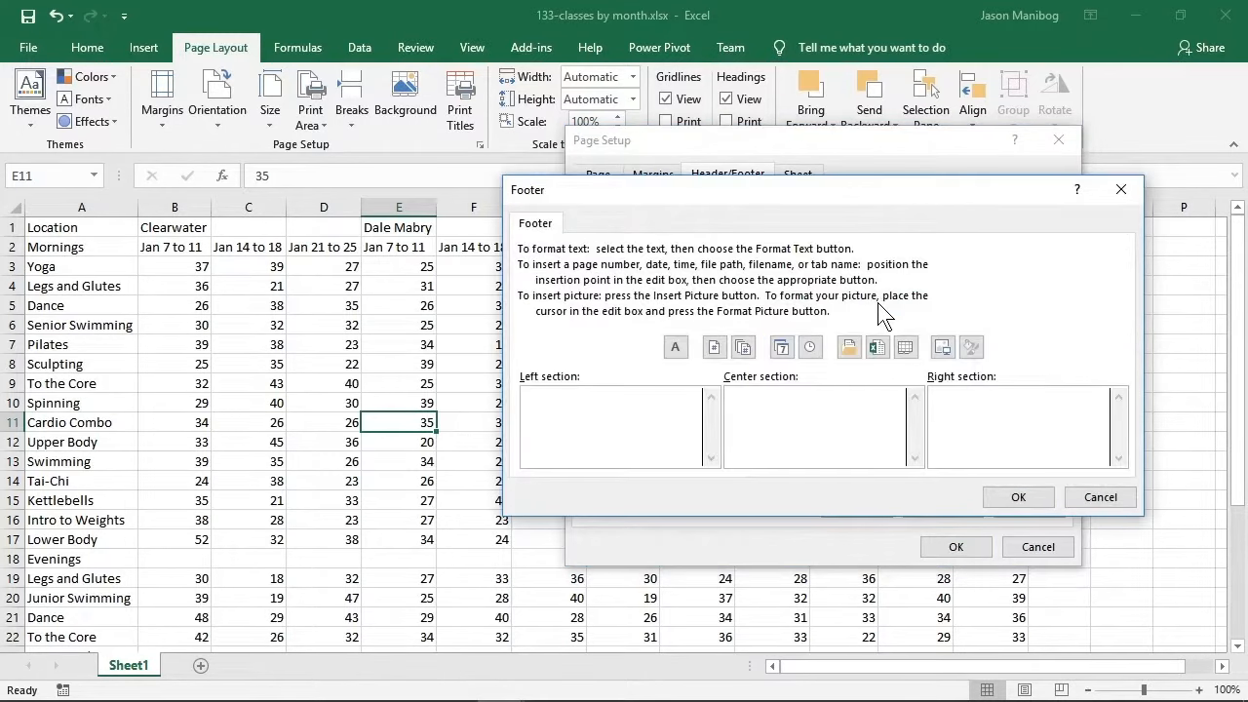
pyautogui.click(604, 400)
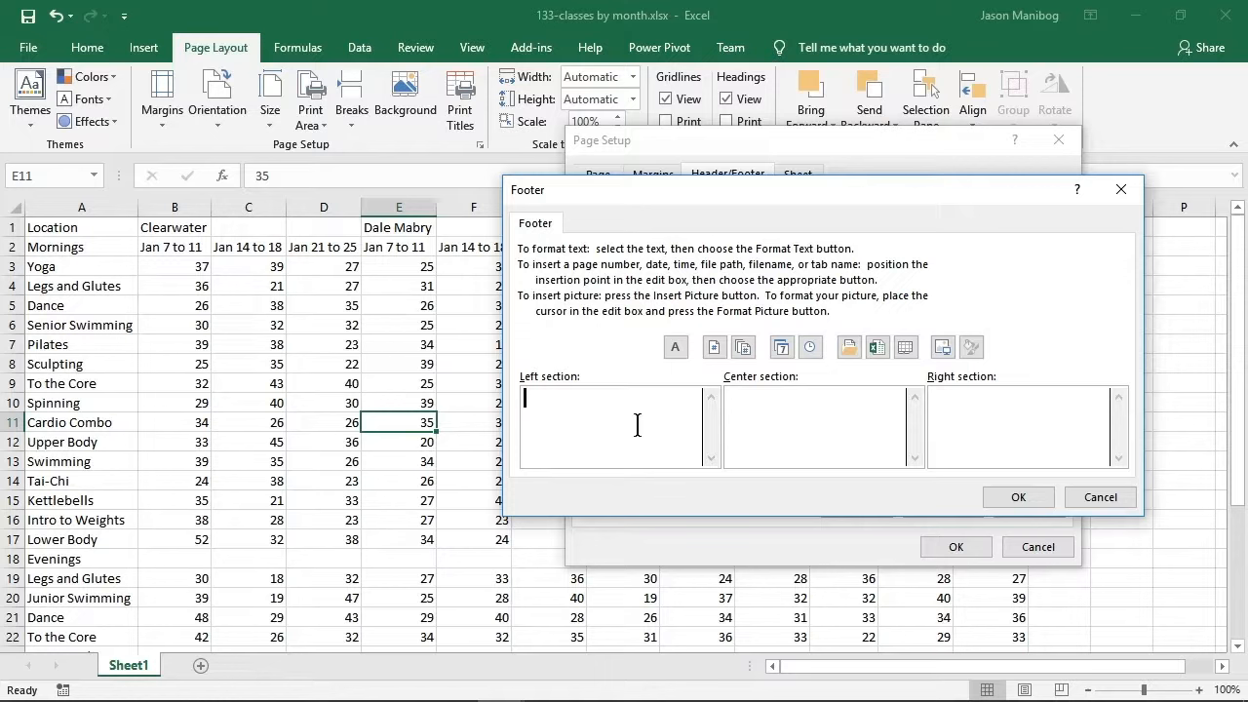
pyautogui.moveTo(737, 400)
pyautogui.write('&[Date]')
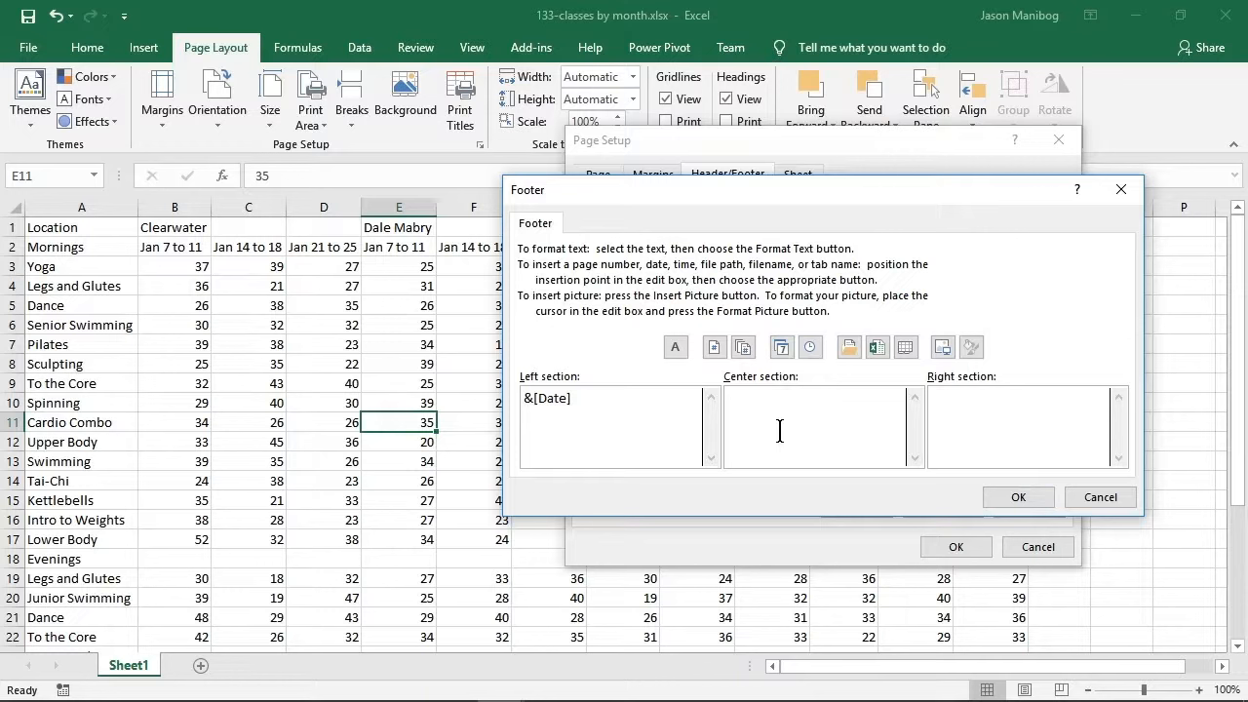
pyautogui.click(819, 420)
pyautogui.write('&[Page]')
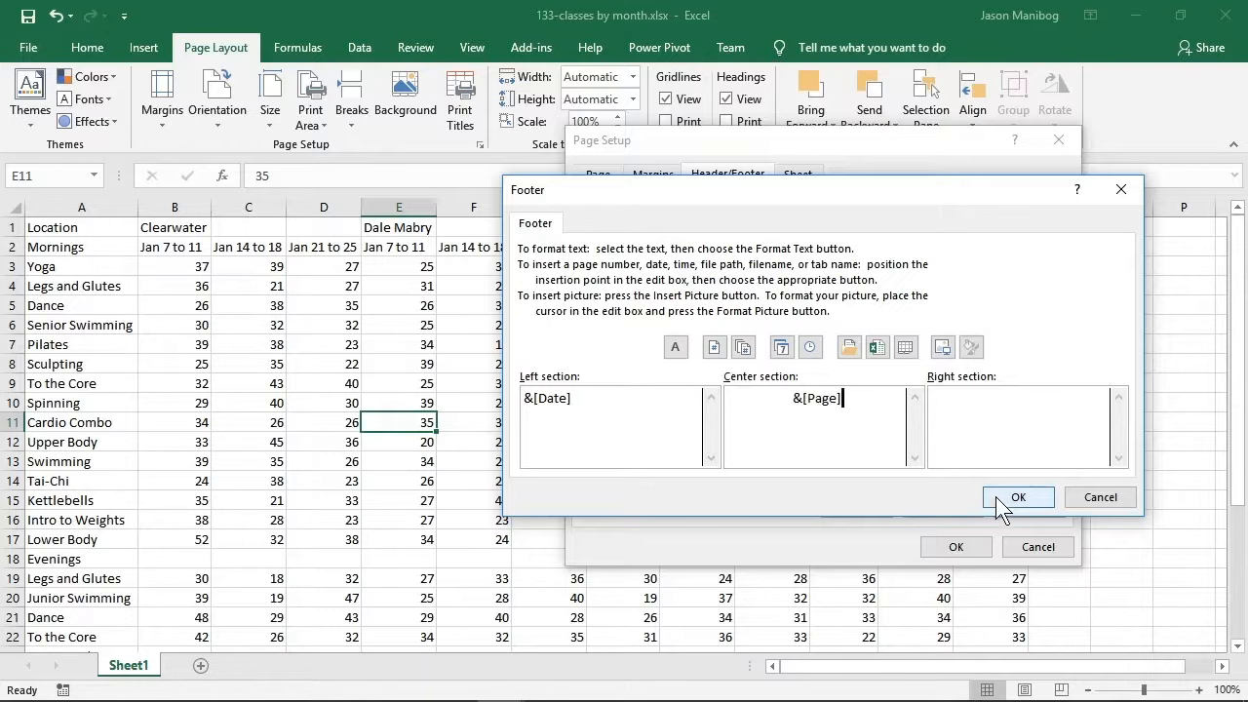
pyautogui.click(1017, 497)
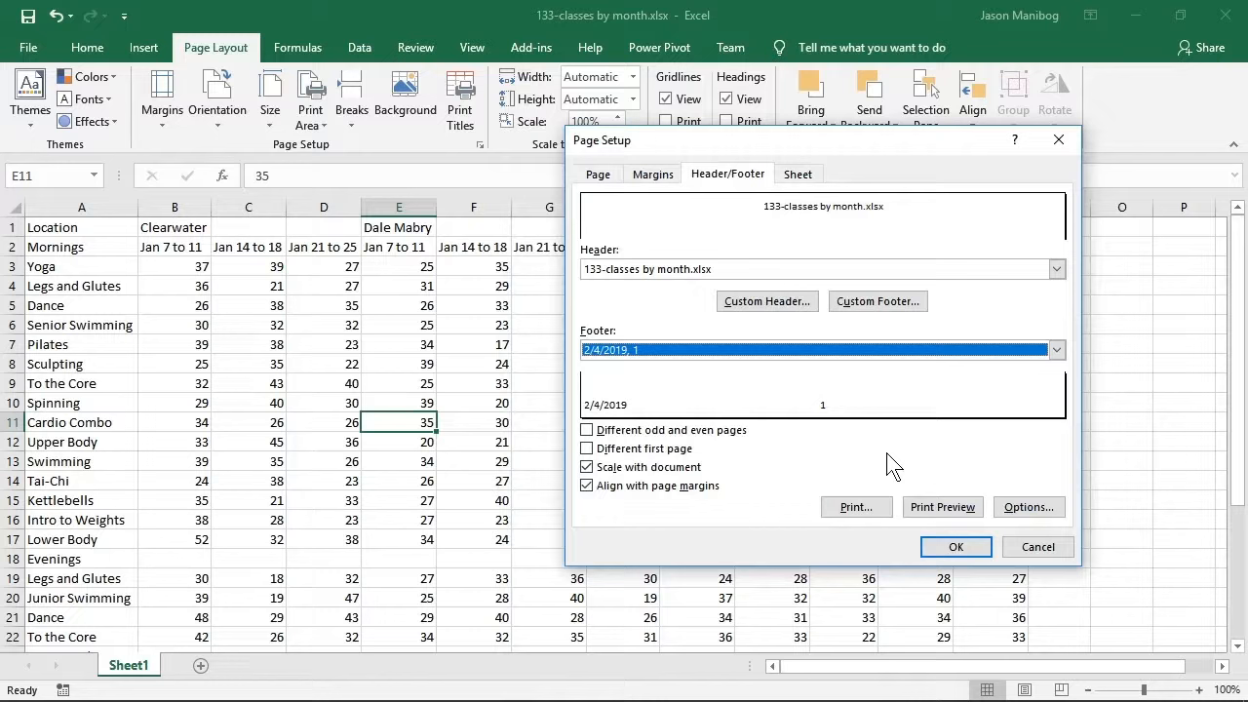
pyautogui.moveTo(823, 446)
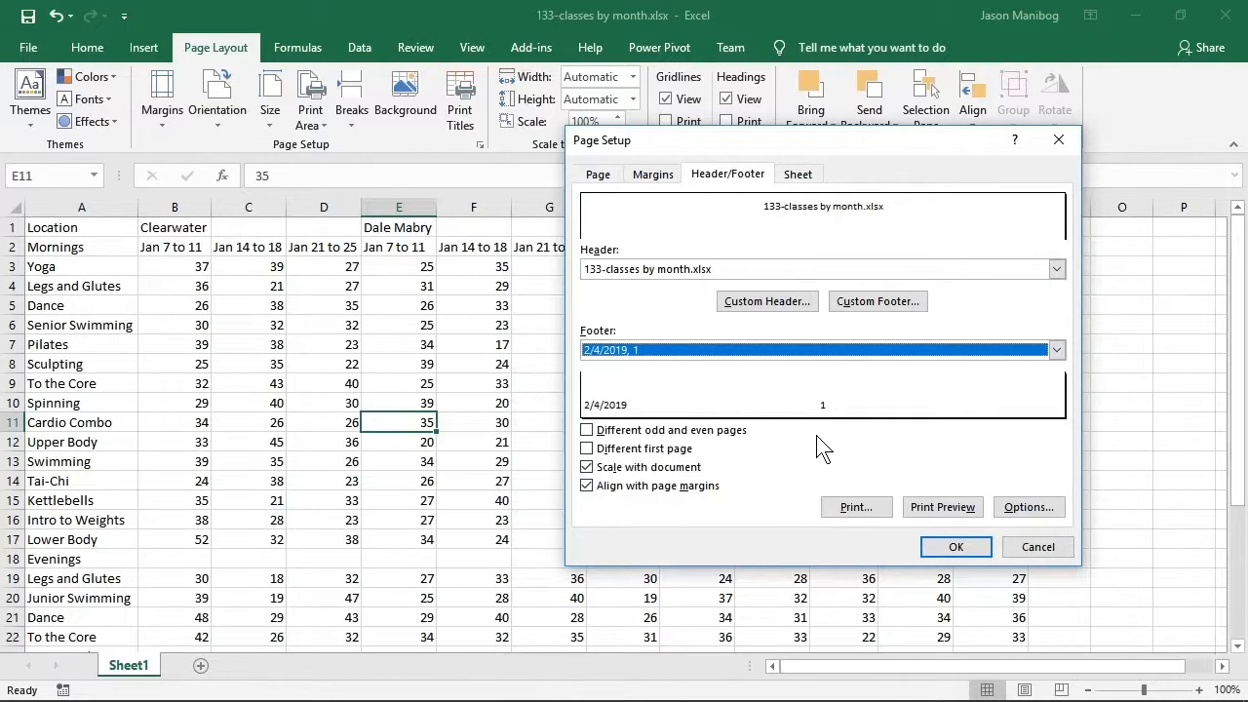
pyautogui.moveTo(955, 546)
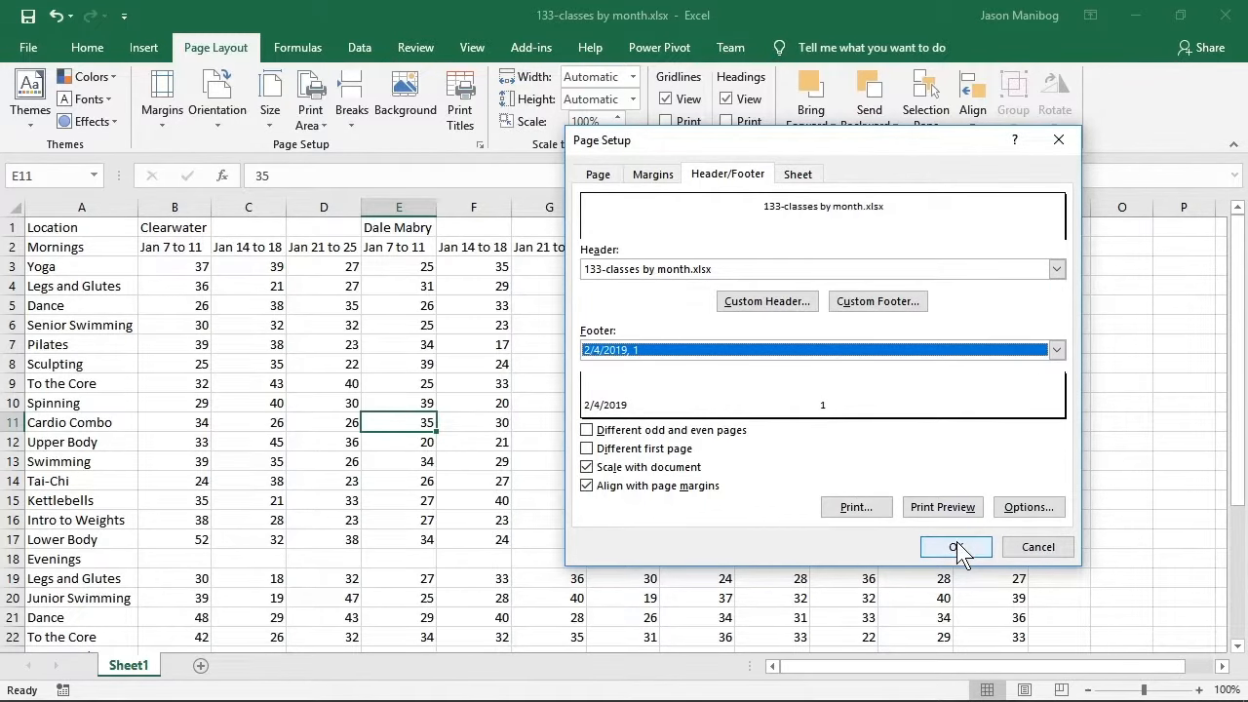
# - Apply the header and footer settings and go to the File backstage
pyautogui.click(955, 546)
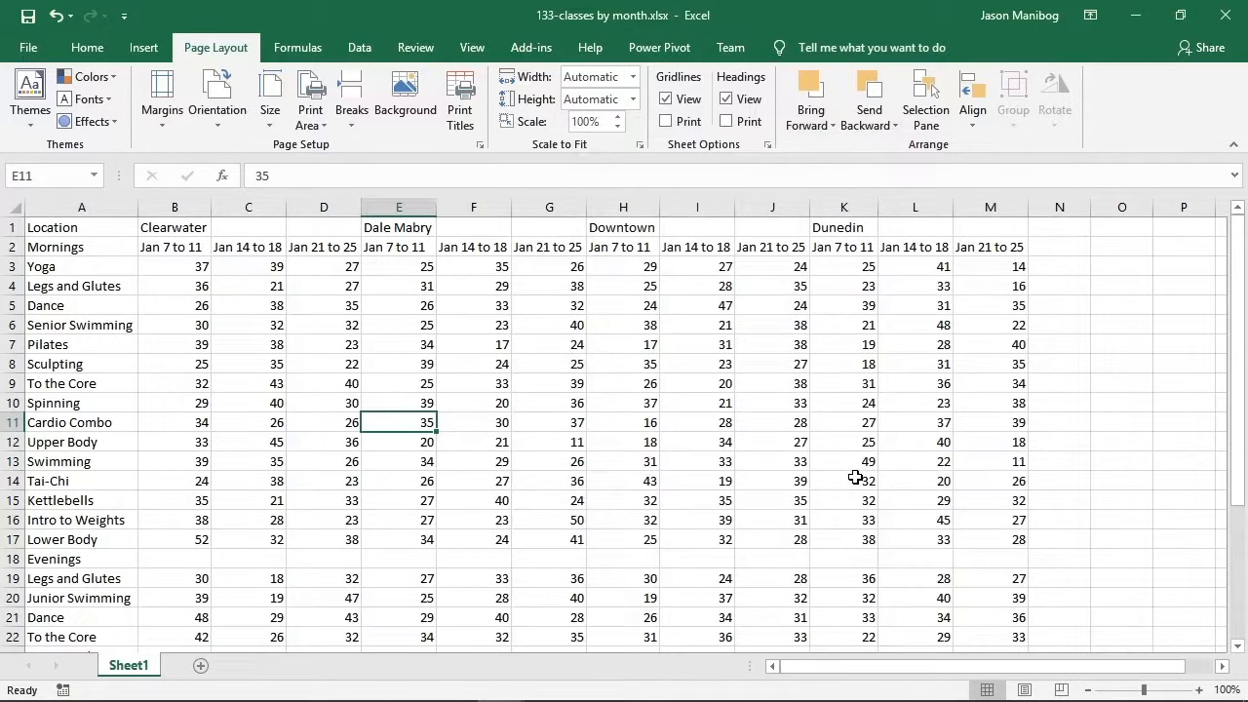
pyautogui.moveTo(589, 345)
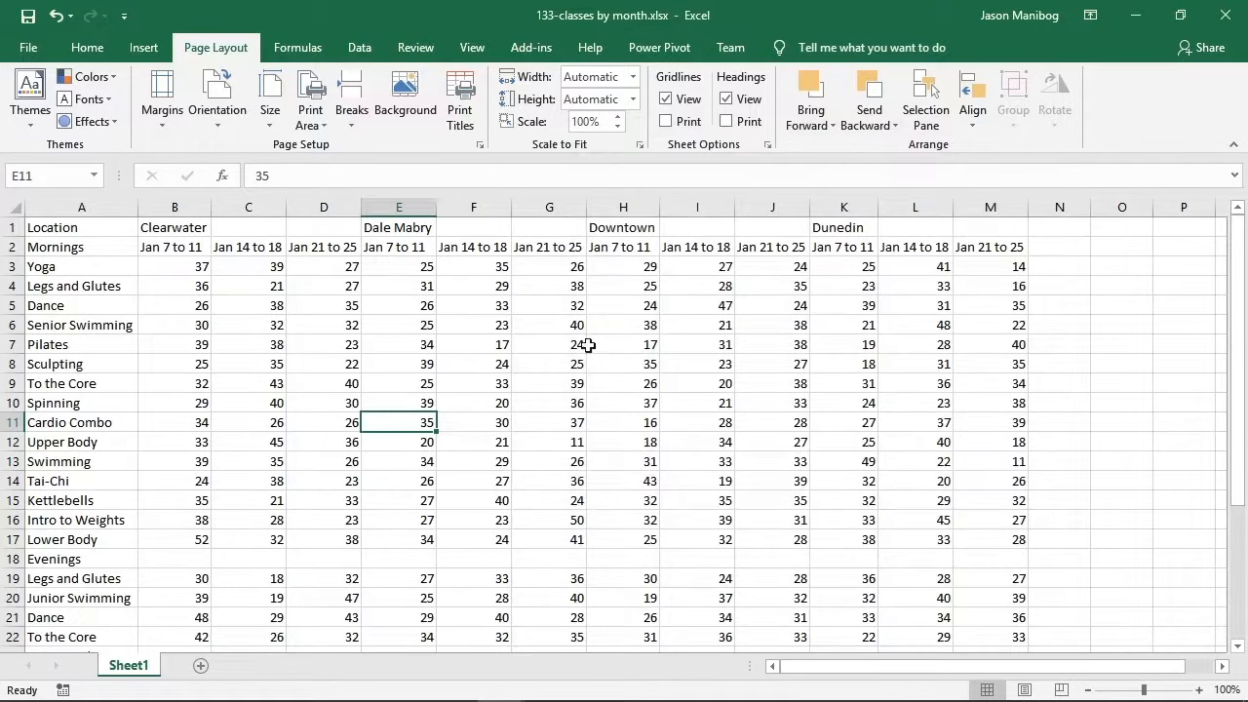
pyautogui.click(27, 47)
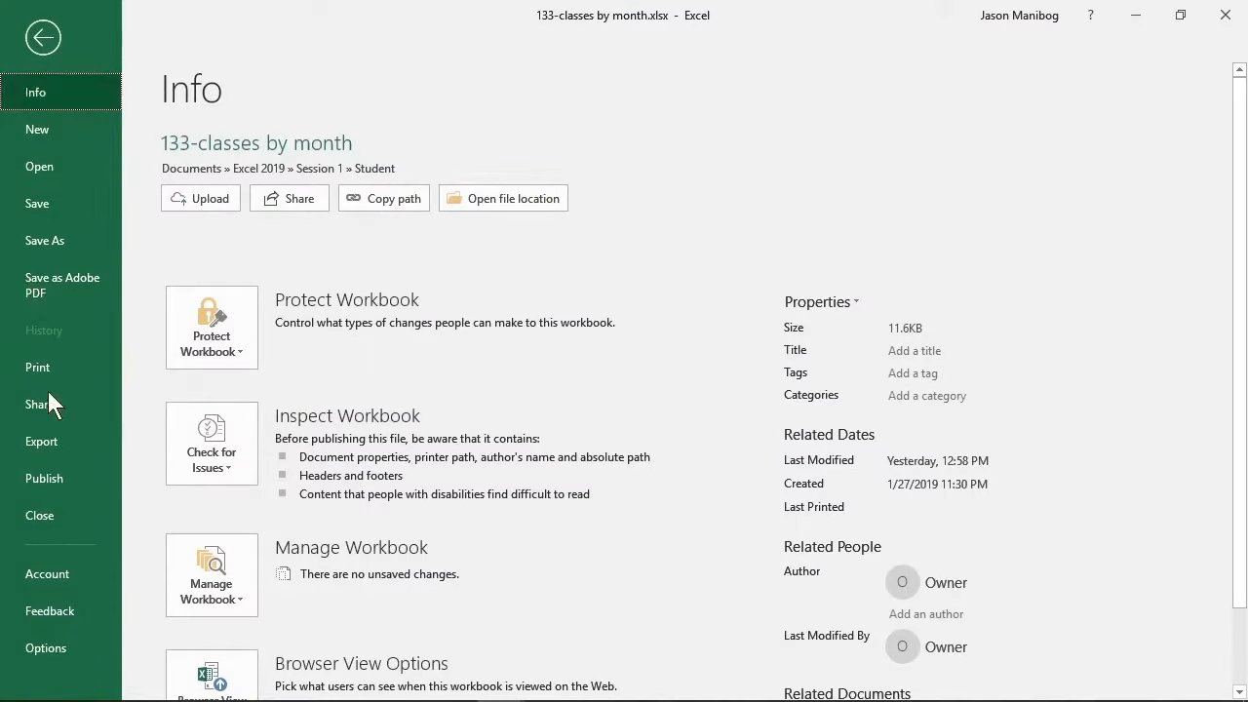
# - Show the print preview with the file-name header and date-and-page footer
pyautogui.click(37, 366)
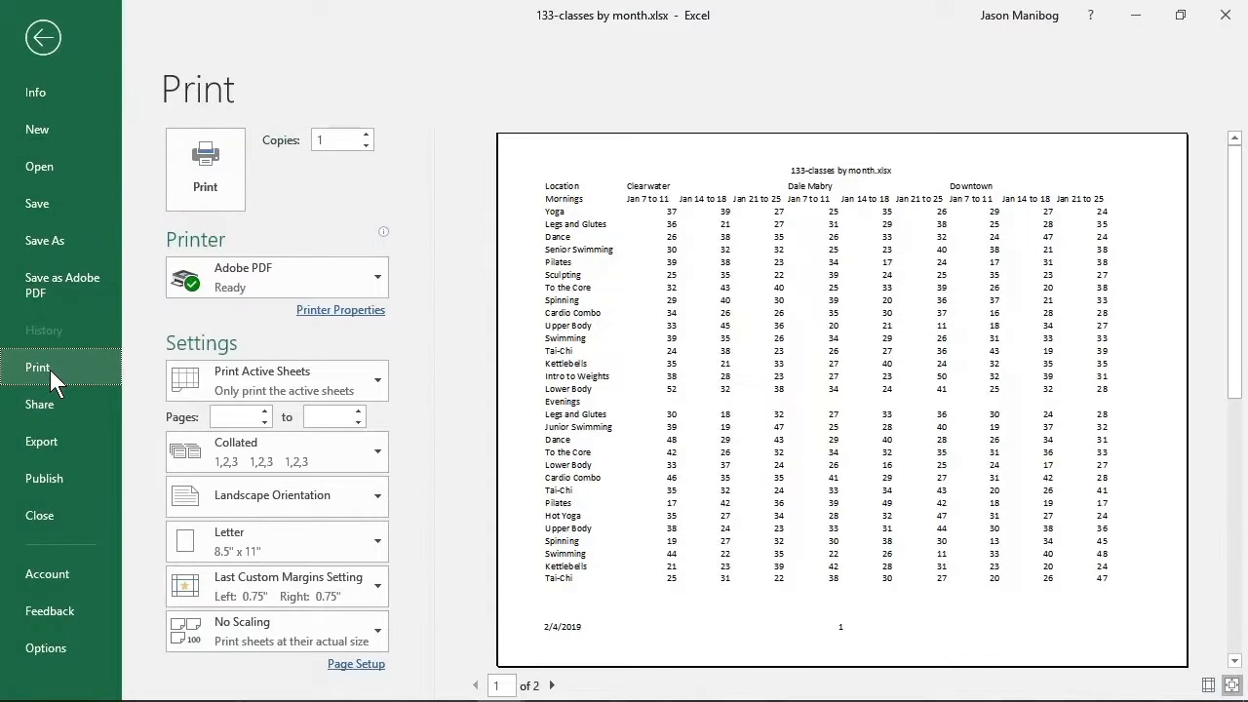
pyautogui.moveTo(575, 222)
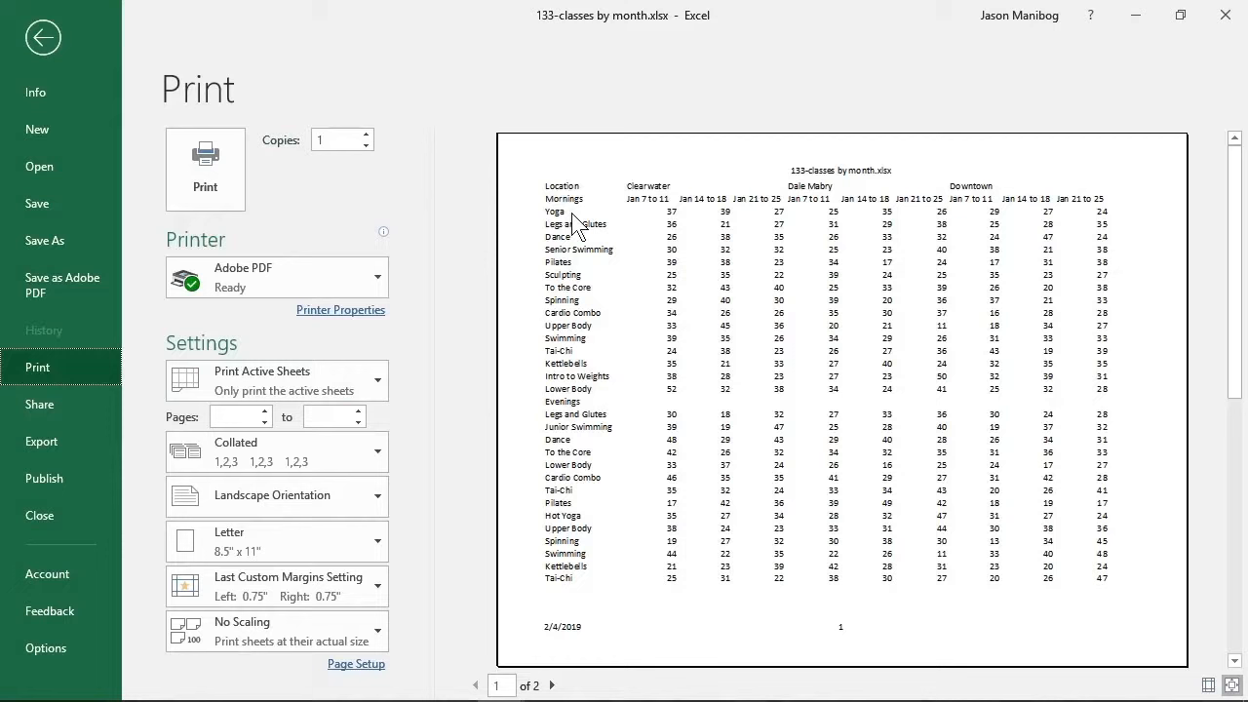
pyautogui.moveTo(593, 210)
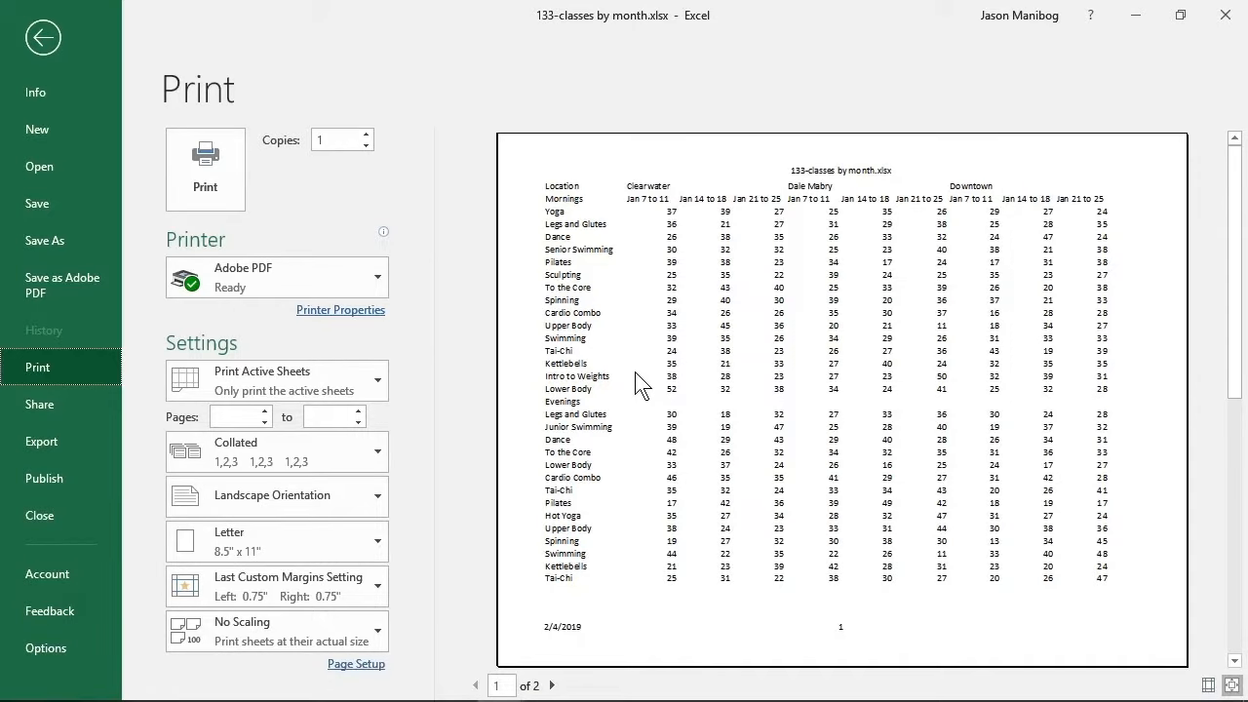
pyautogui.moveTo(823, 195)
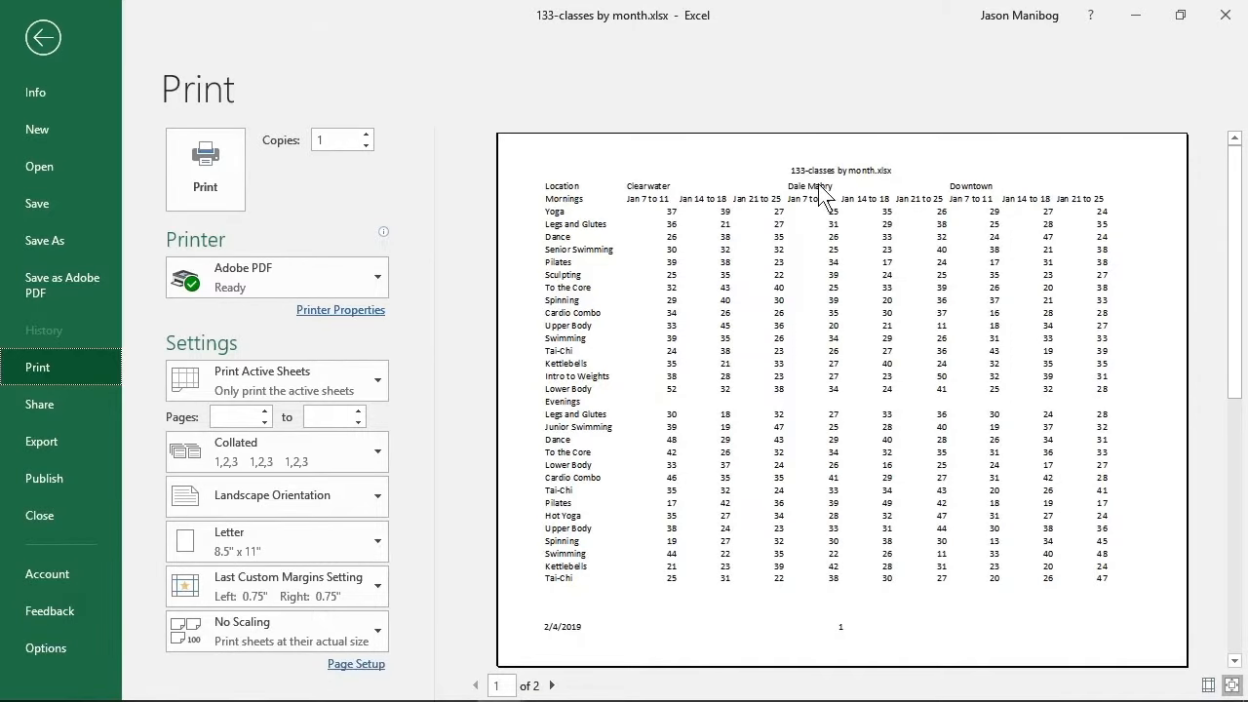
pyautogui.moveTo(647, 624)
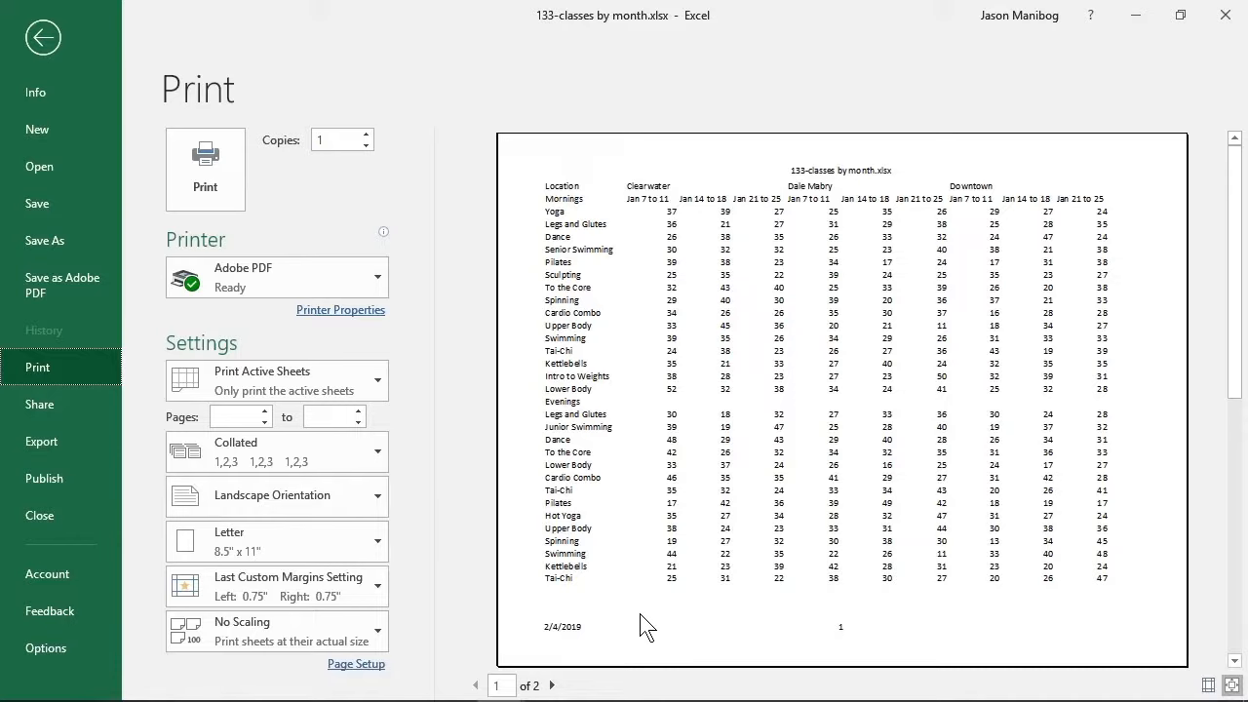